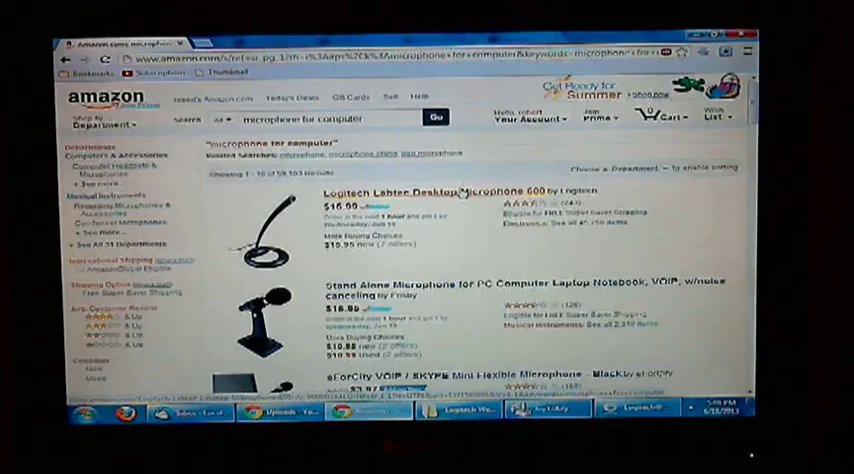
scroll("down", 3)
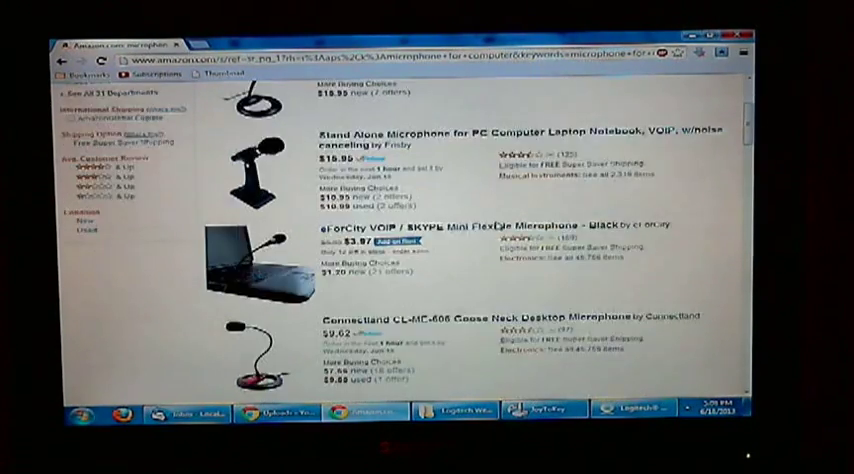
scroll("down", 3)
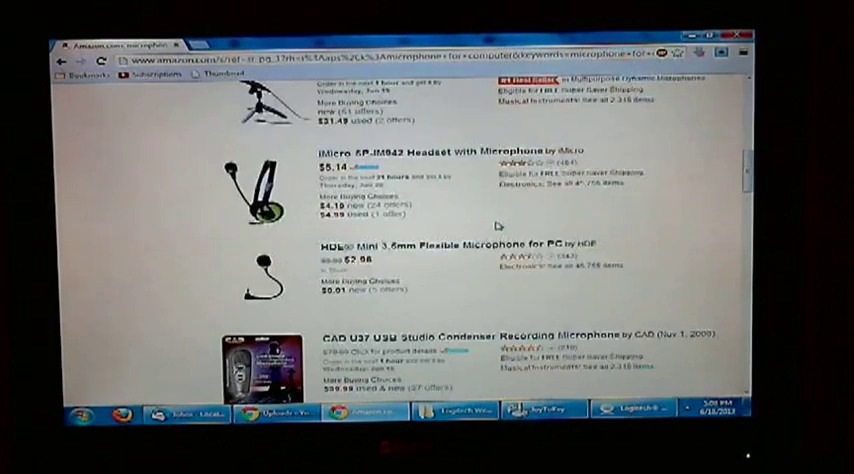
scroll("down", 3)
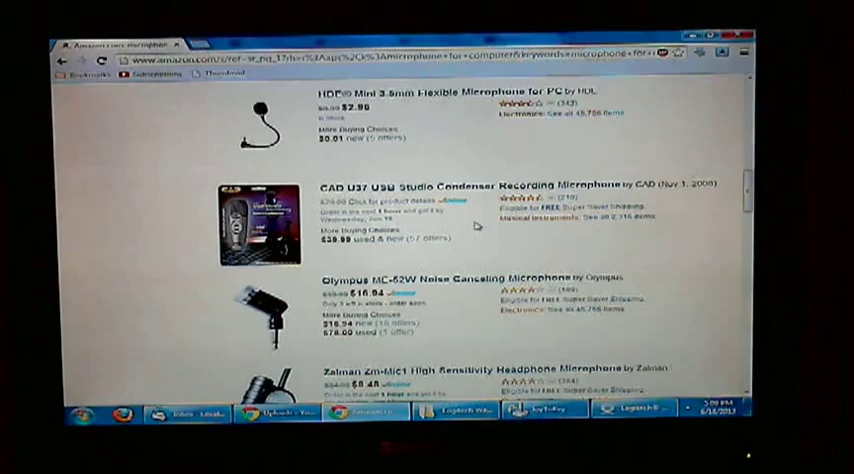
scroll("down", 3)
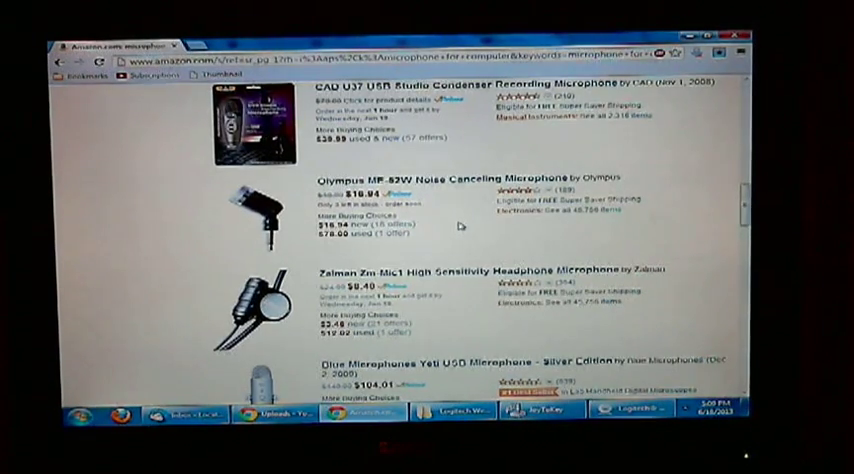
scroll("down", 3)
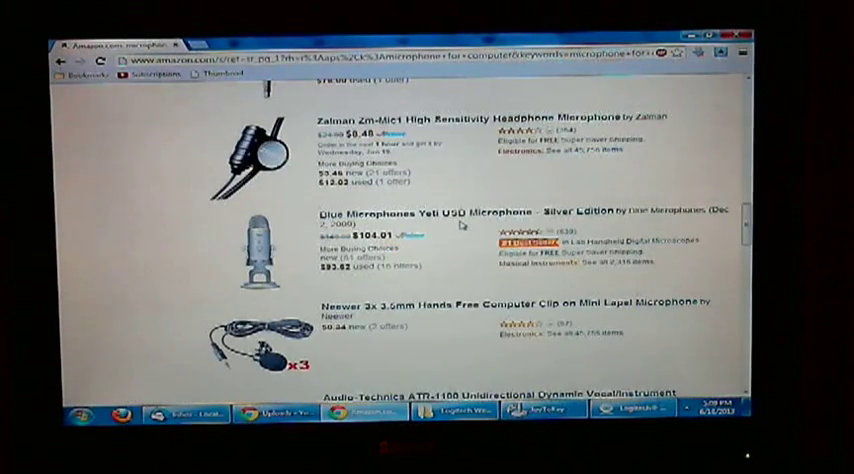
scroll("down", 3)
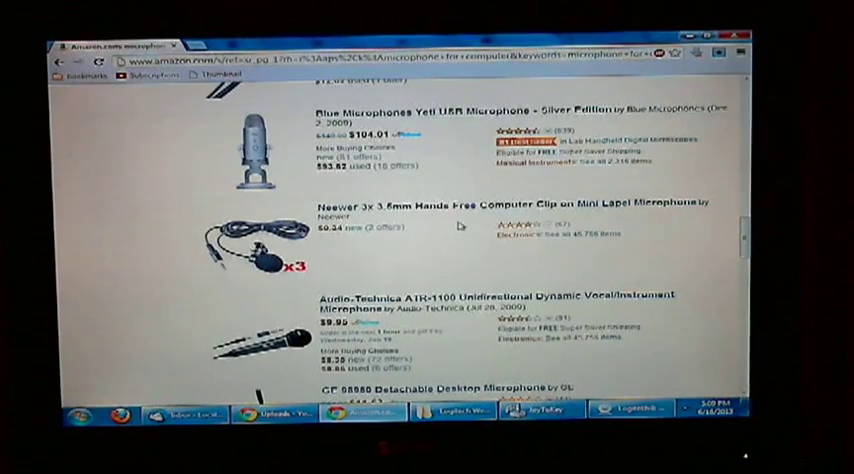